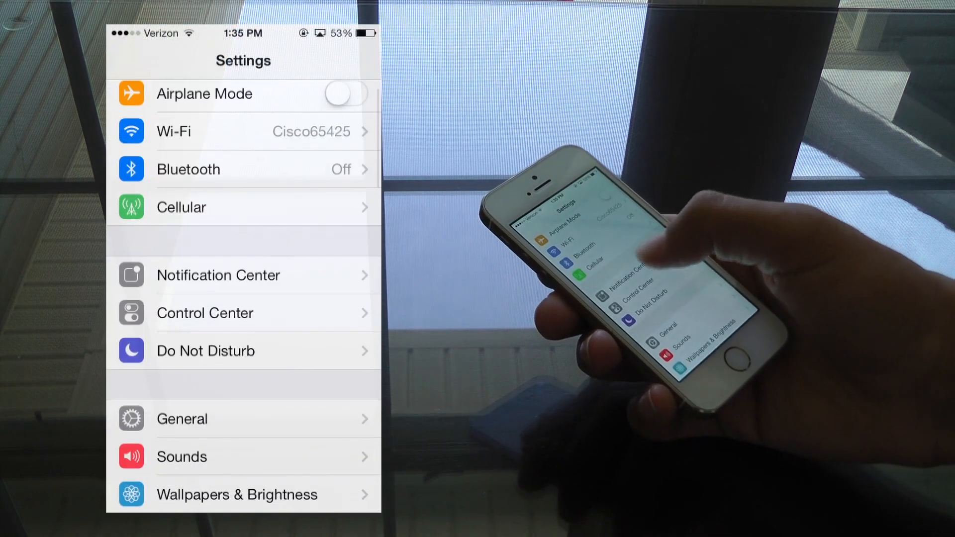
Open Notification Center settings and scroll the app list down toward Mail
{"action": "left_click", "coordinate": [217, 275]}
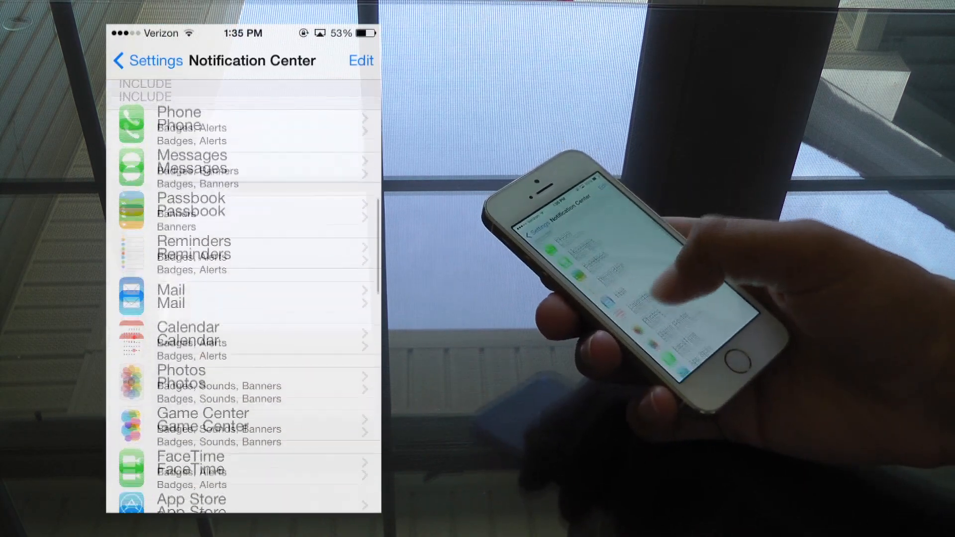
{"action": "scroll", "scroll_direction": "down", "scroll_amount": 3}
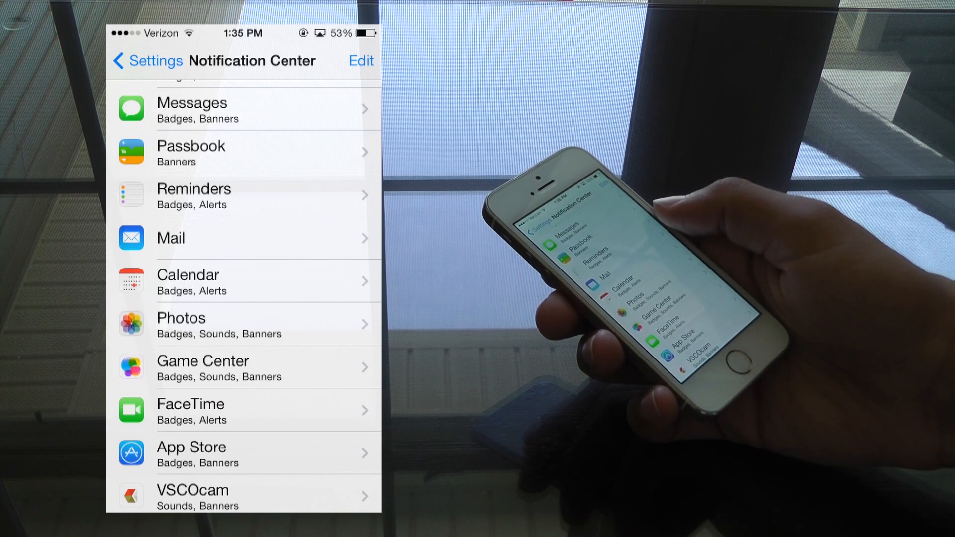